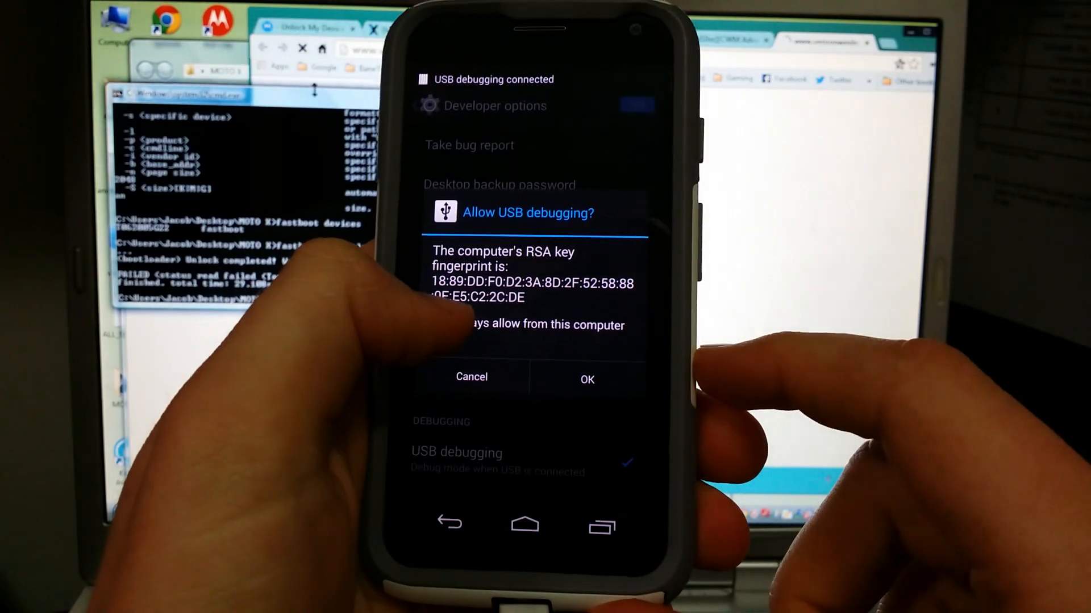
# - Always allow USB debugging from this computer on the Moto X prompt and accept
pyautogui.click(438, 325)
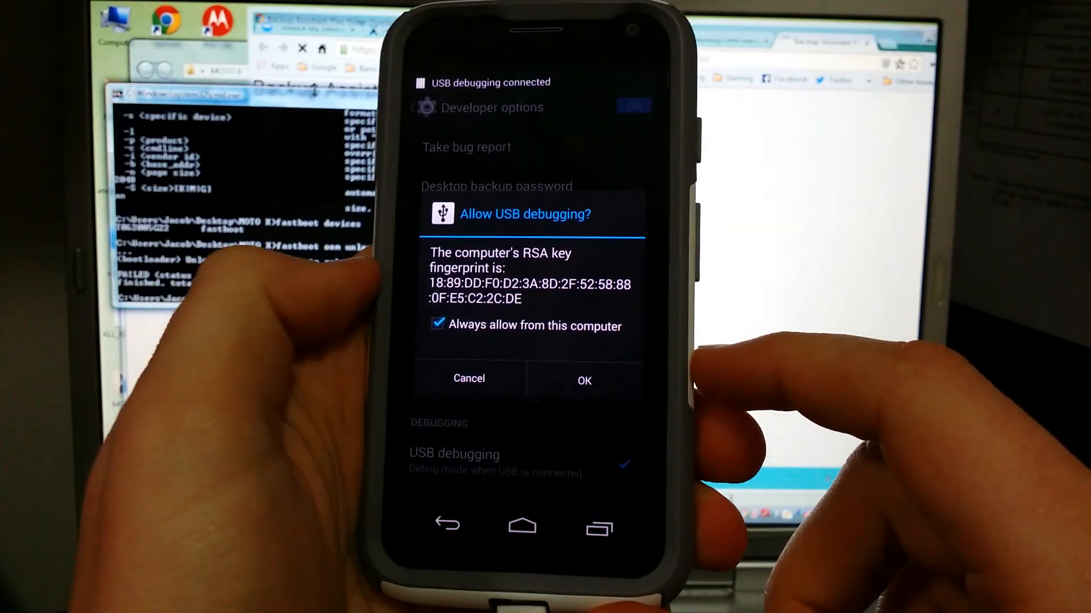
pyautogui.click(583, 378)
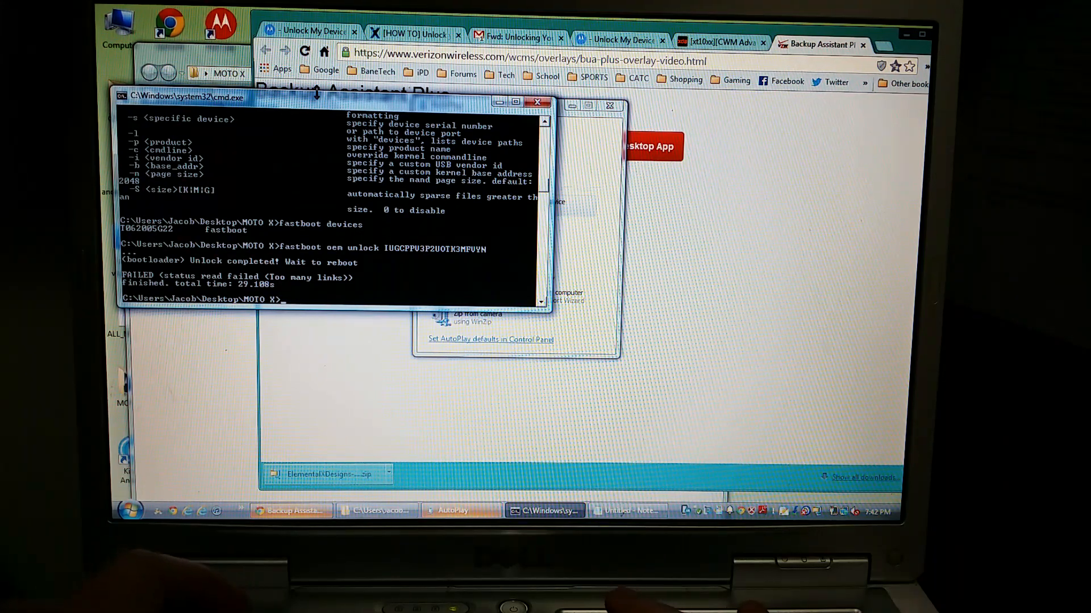
# - Enter 'adb reboot bootloader' to restart the phone into its bootloader
pyautogui.write('adb re')
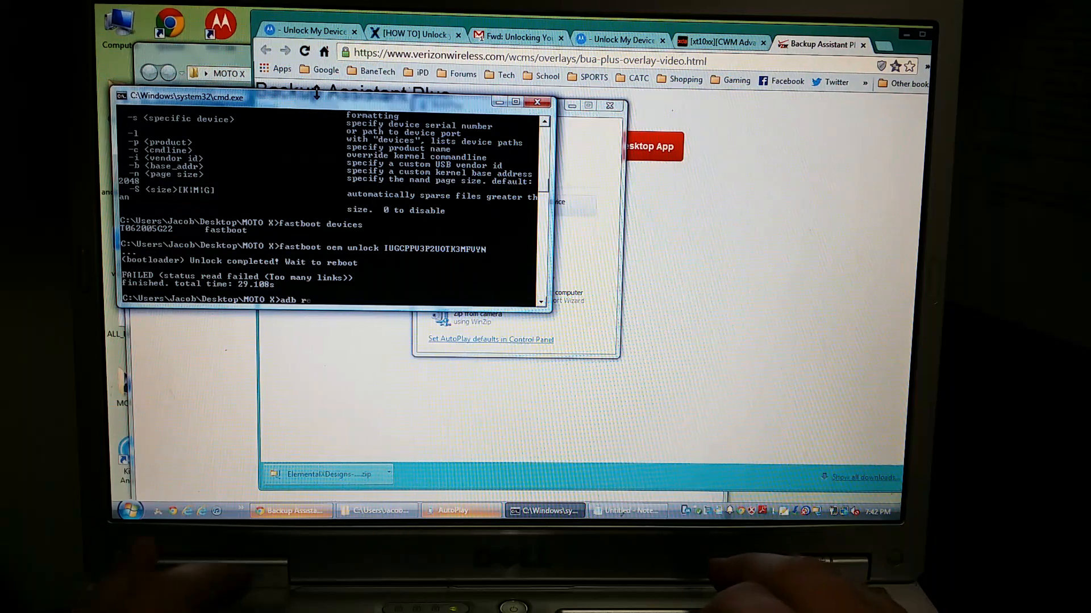
pyautogui.write('boot')
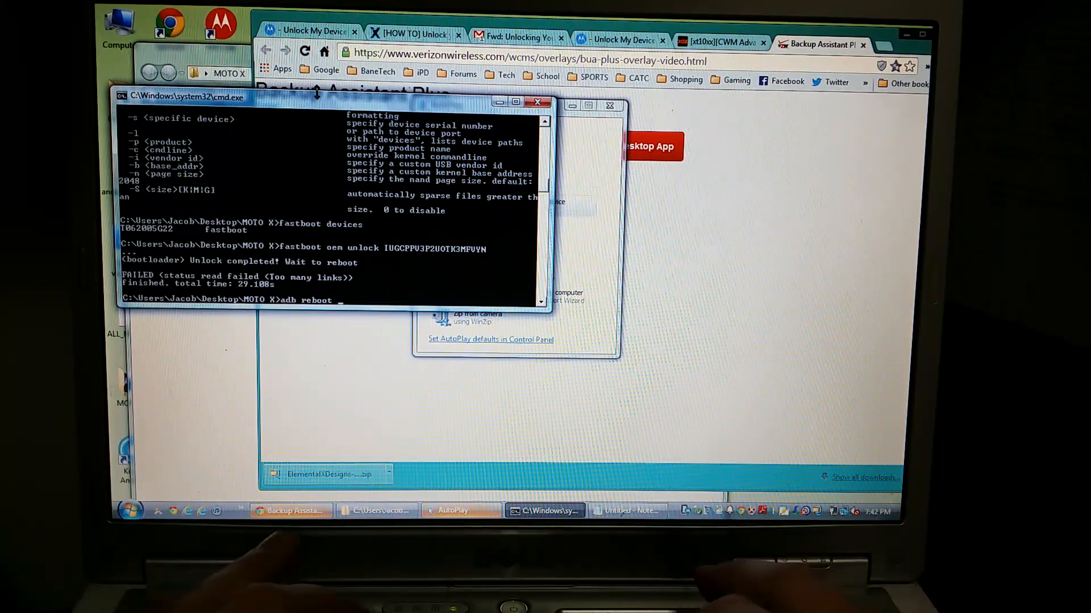
pyautogui.write('bootloader')
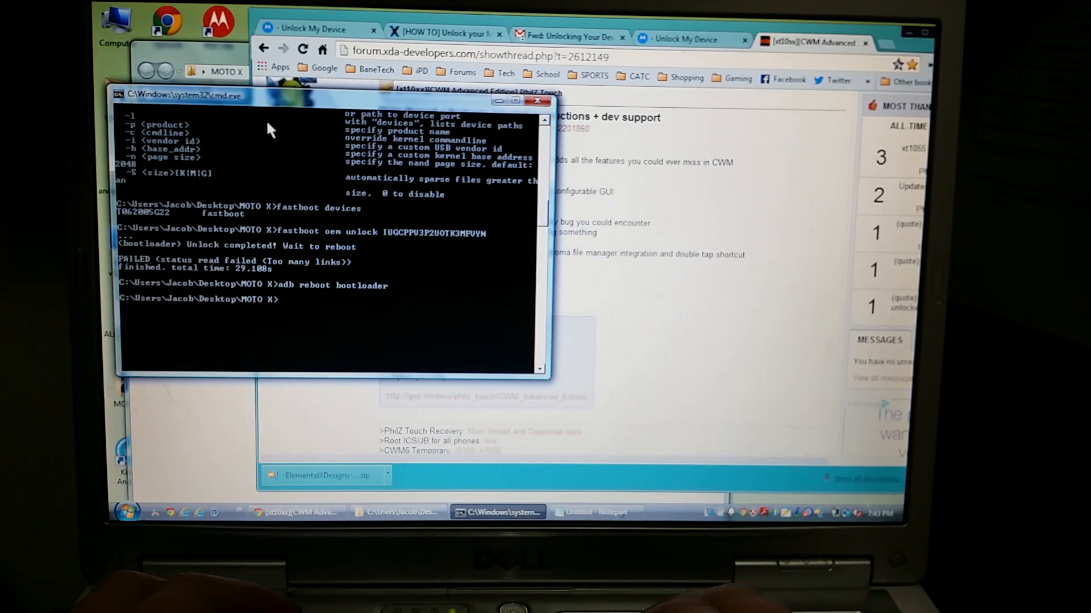
# - Run 'fastboot devices' to confirm the phone is listed
pyautogui.write('fastboot devic')
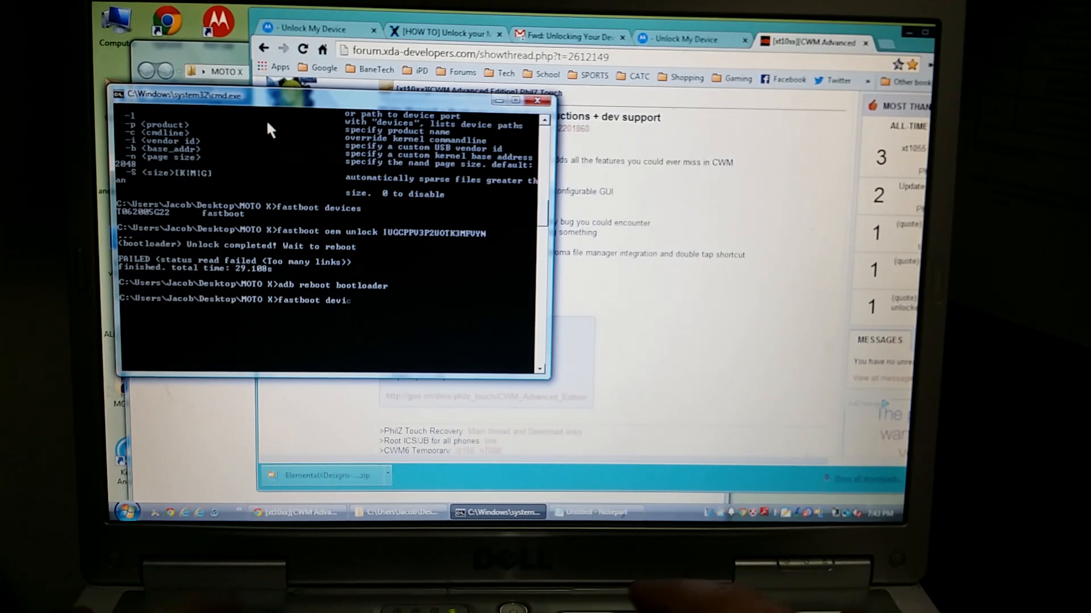
pyautogui.write('es')
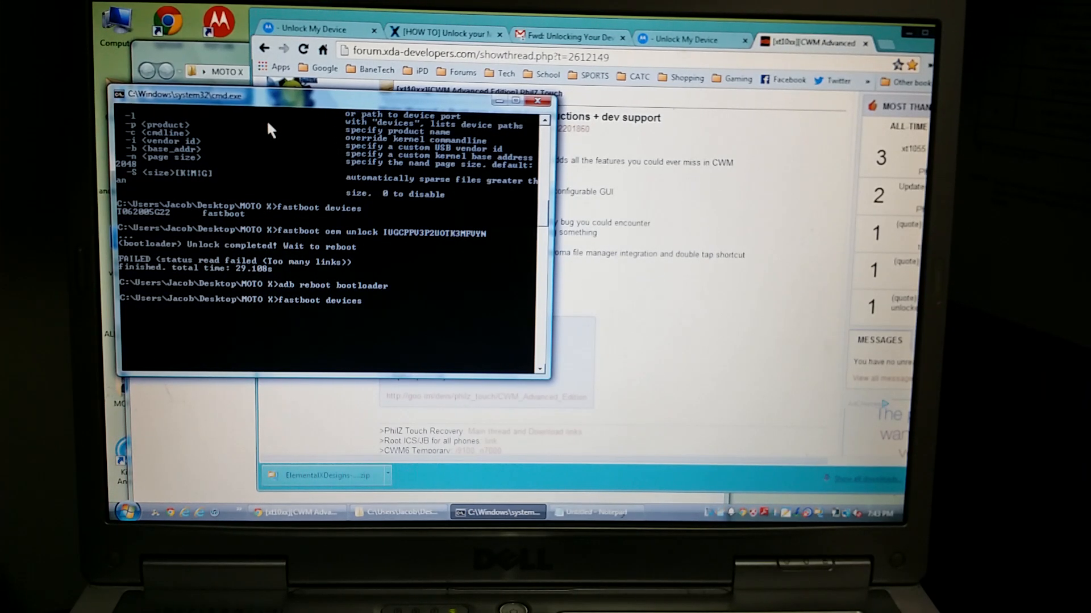
pyautogui.press('Return')
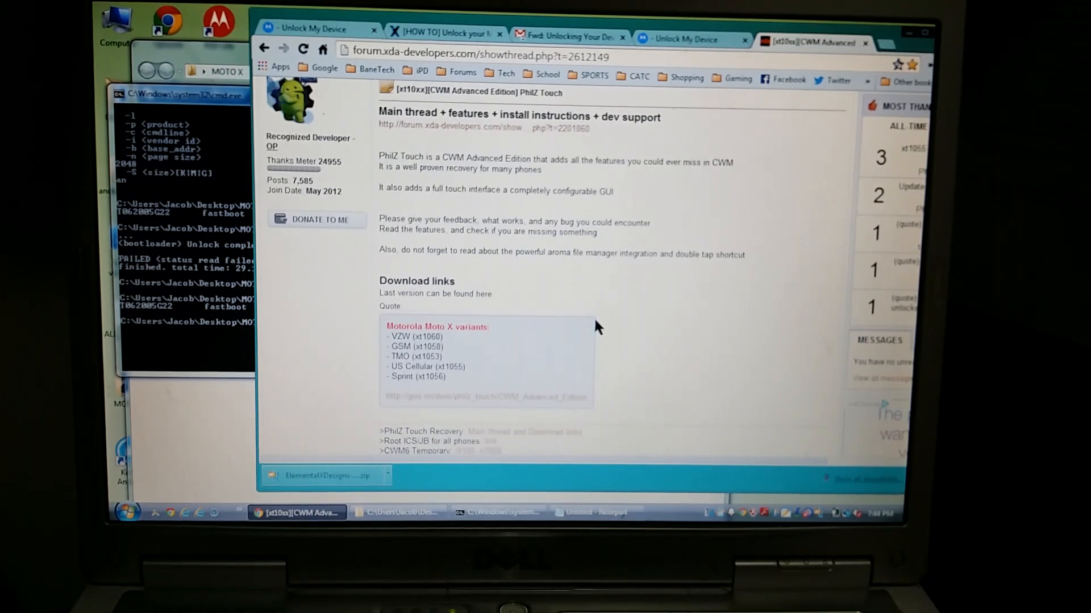
pyautogui.moveTo(461, 405)
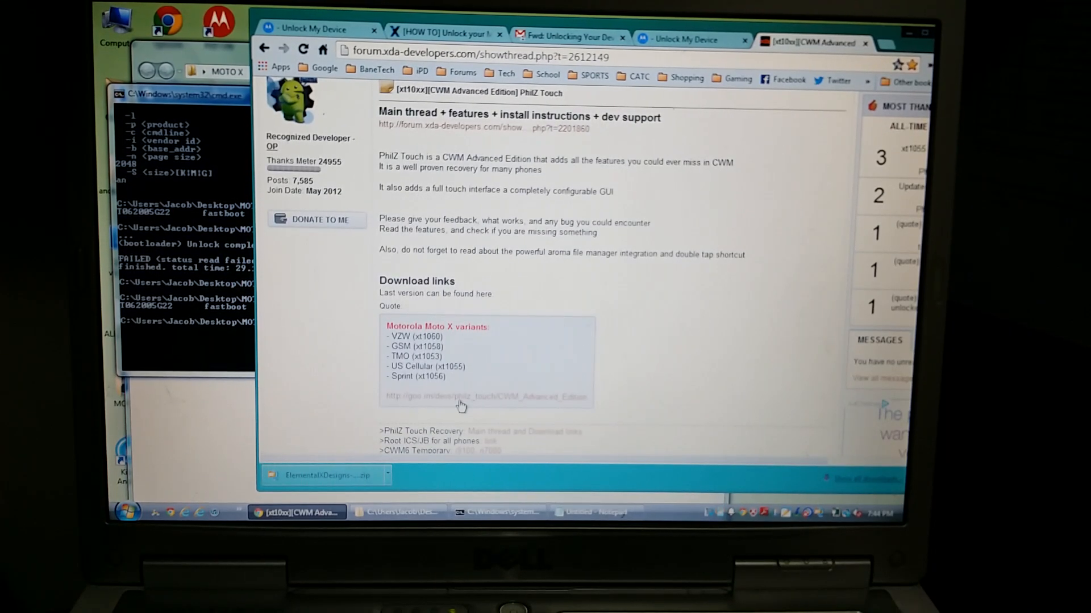
# - Follow the forum's goo.im link and open the PhilZ Touch xt1060 folder
pyautogui.click(461, 397)
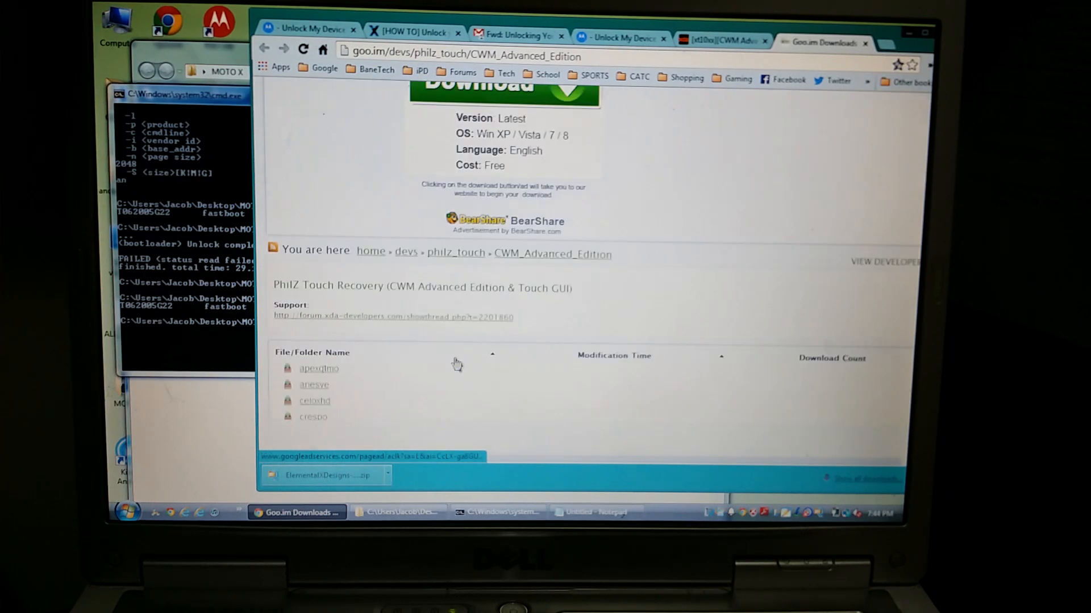
pyautogui.scroll(-3)
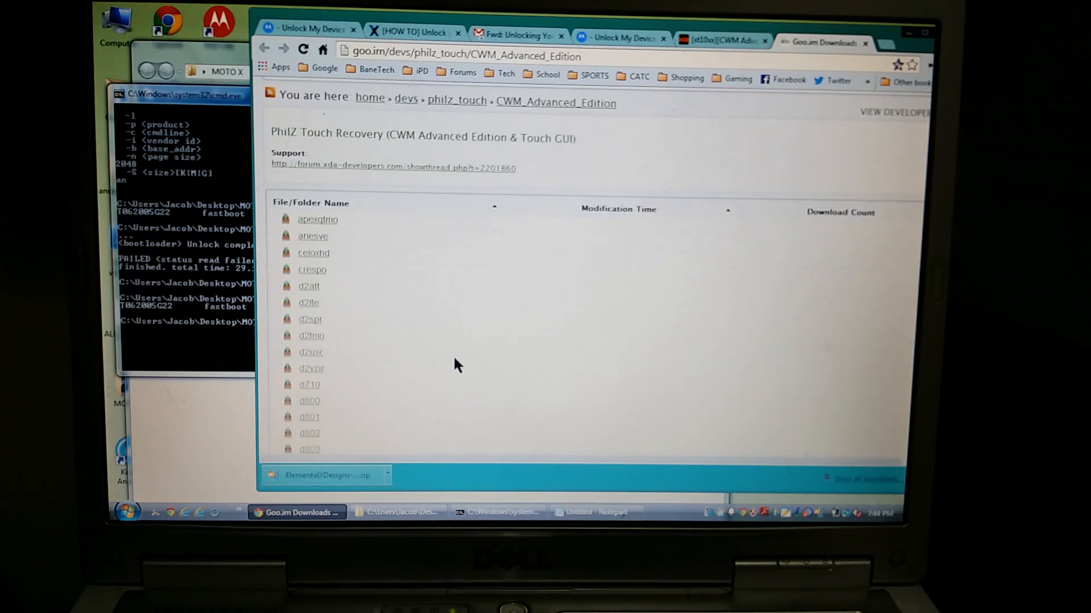
pyautogui.scroll(-3)
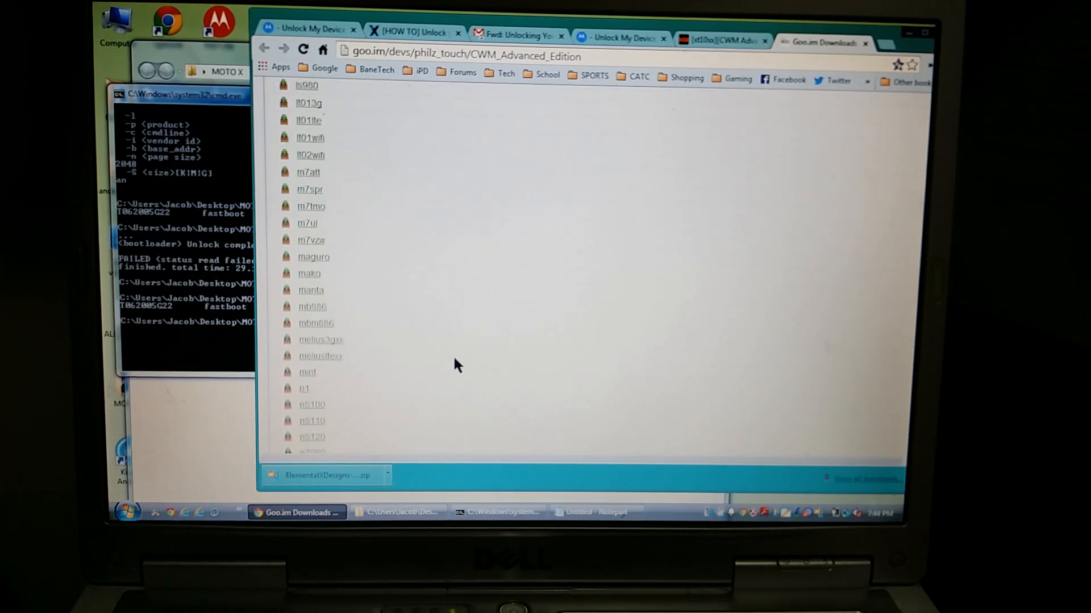
pyautogui.scroll(-3)
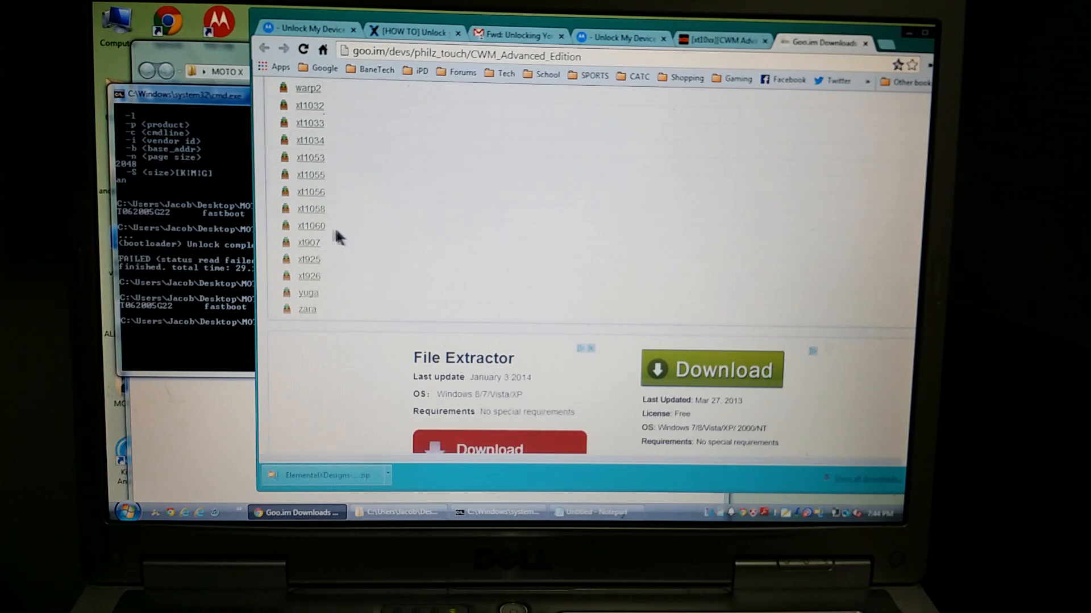
pyautogui.moveTo(311, 225)
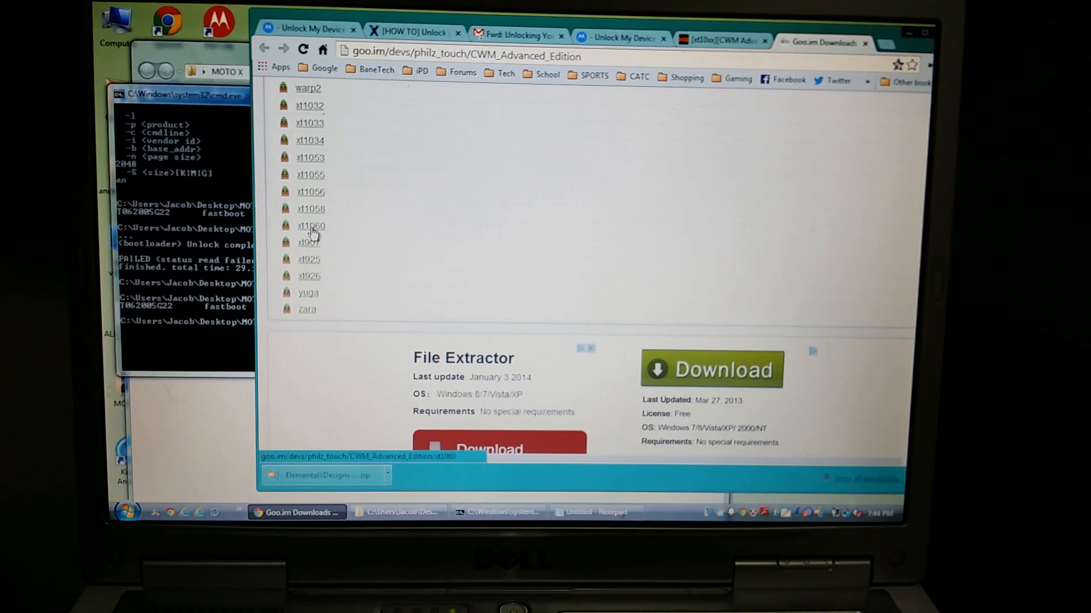
pyautogui.click(310, 226)
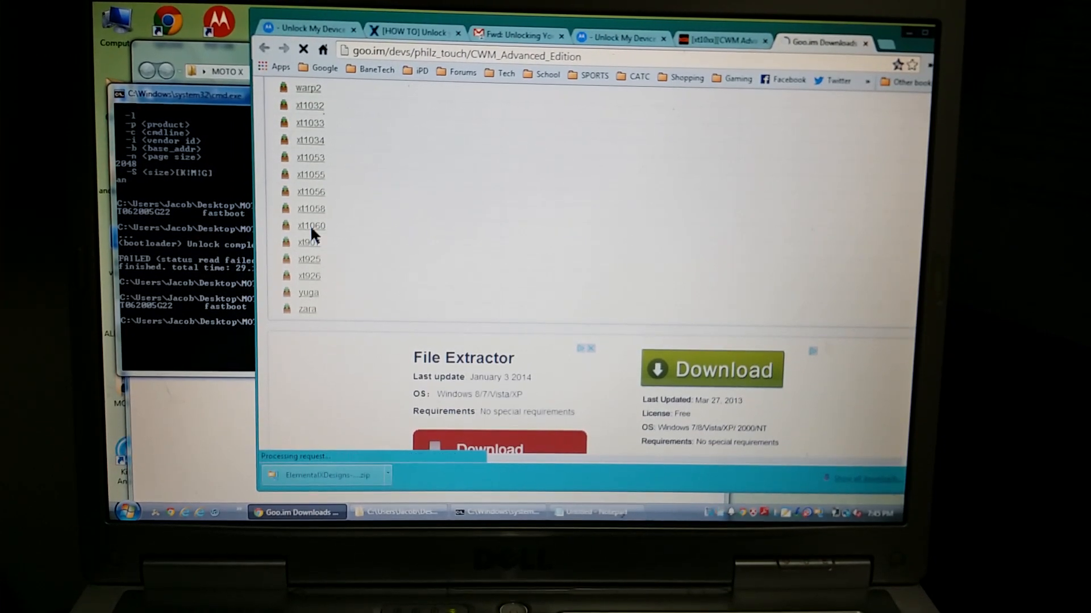
pyautogui.click(310, 224)
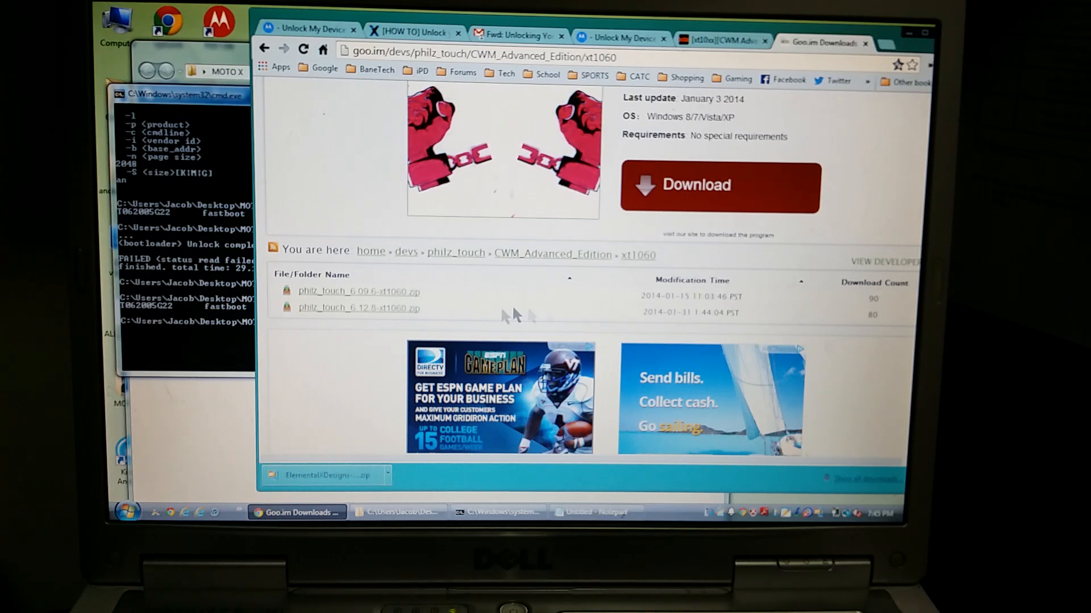
# - Download philz_touch_6.12.8-xt1060.zip and show it in its MOTO X folder
pyautogui.click(359, 308)
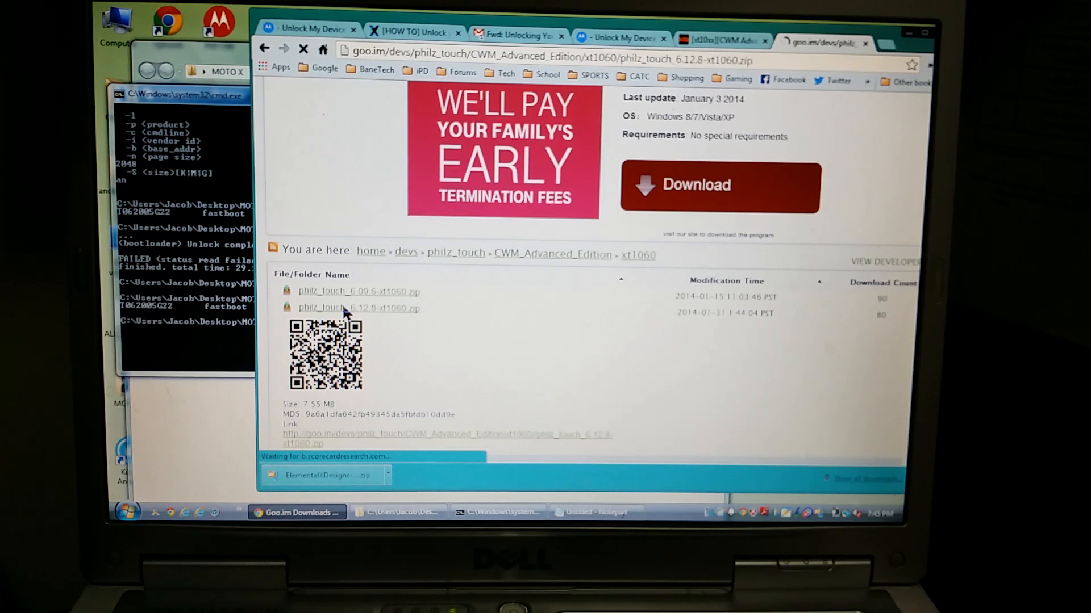
pyautogui.click(357, 308)
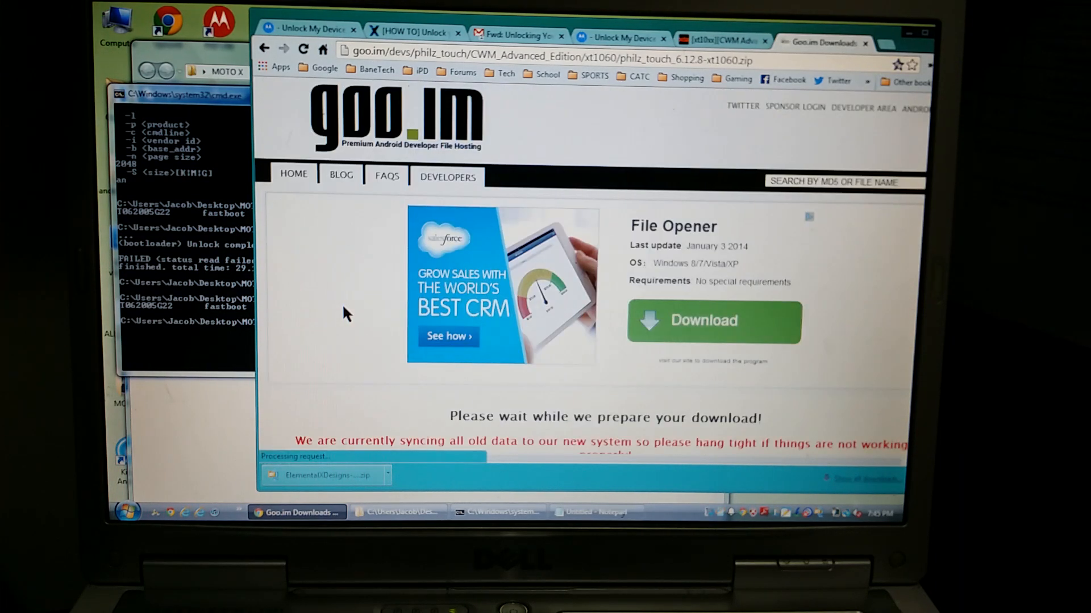
pyautogui.scroll(-3)
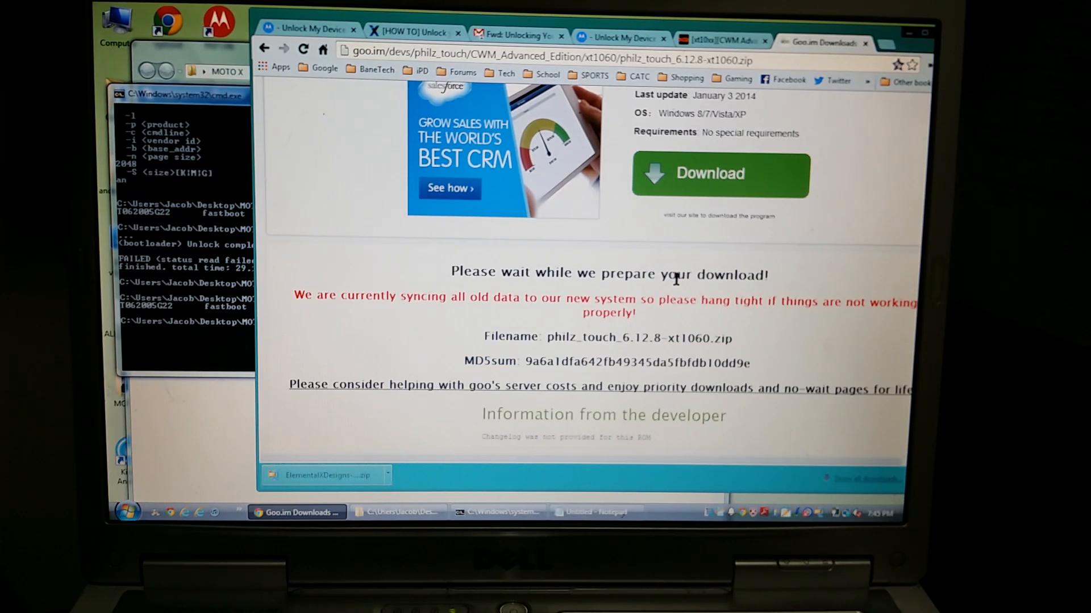
pyautogui.click(719, 173)
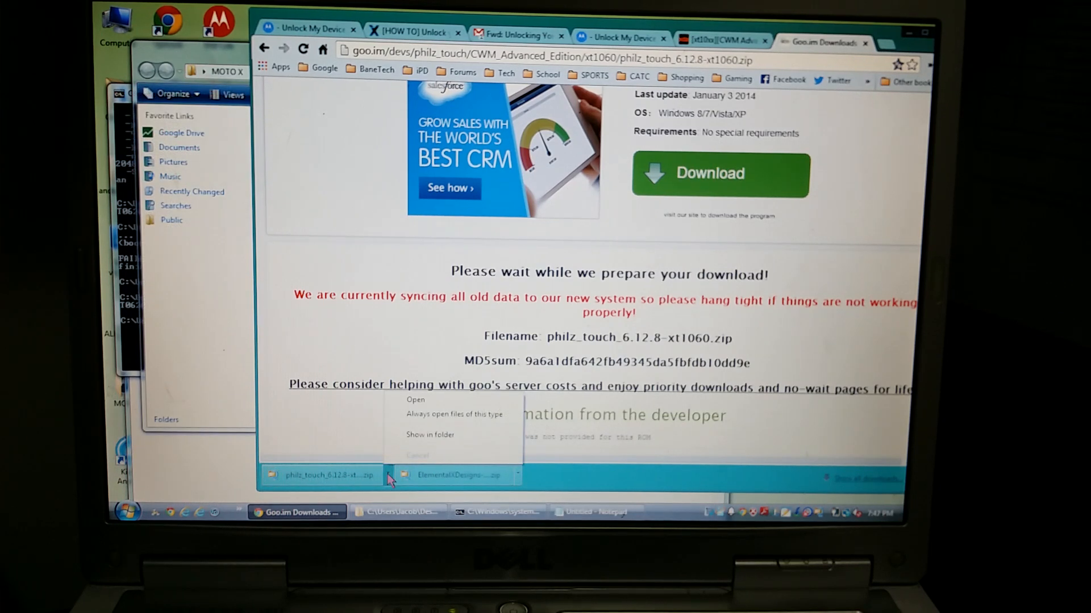
pyautogui.moveTo(430, 435)
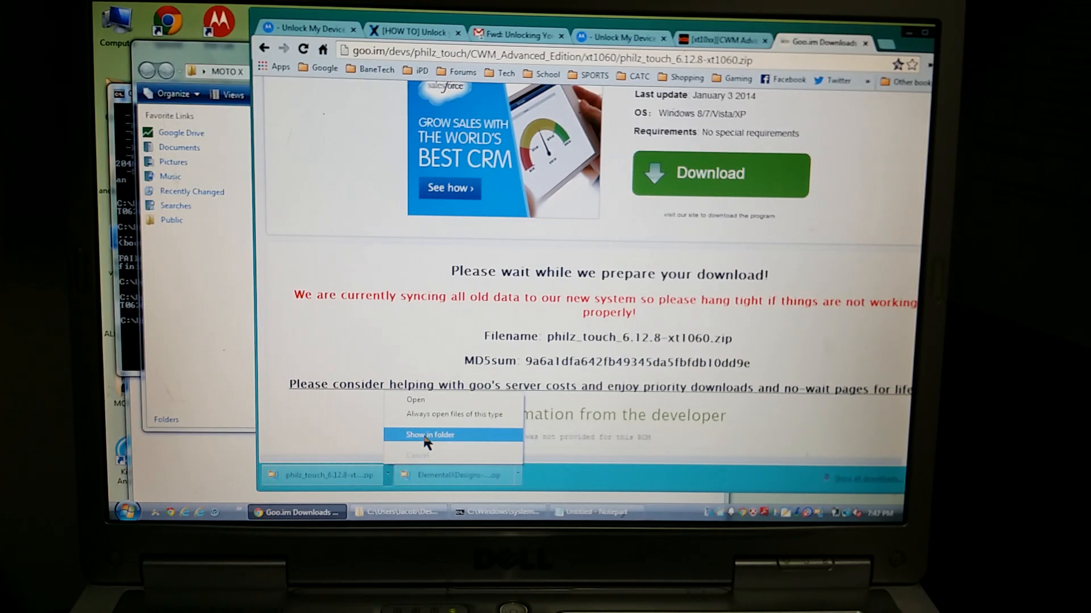
pyautogui.click(429, 434)
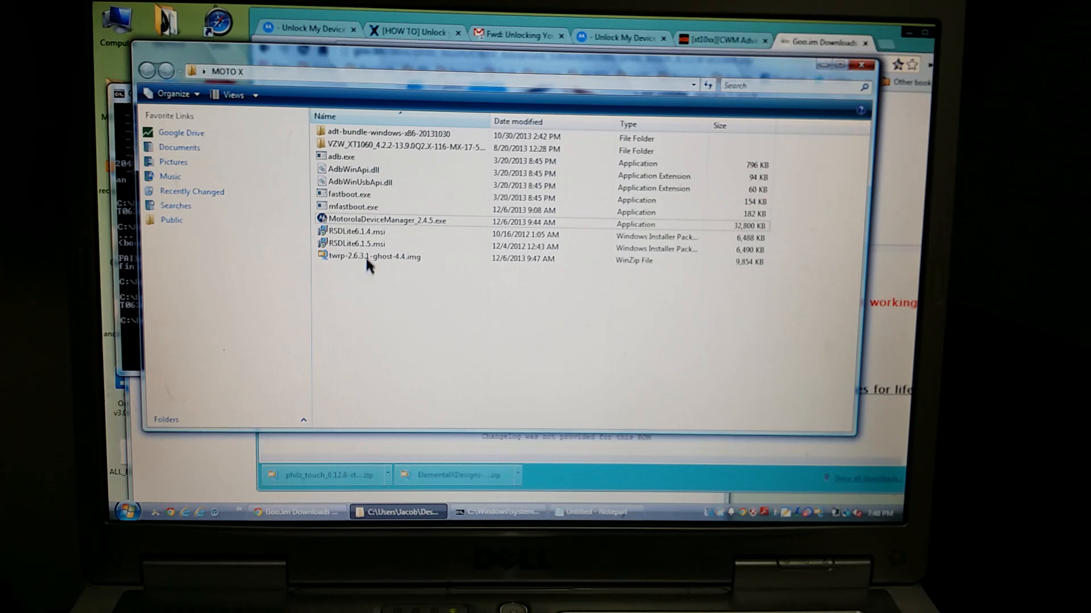
pyautogui.moveTo(360, 297)
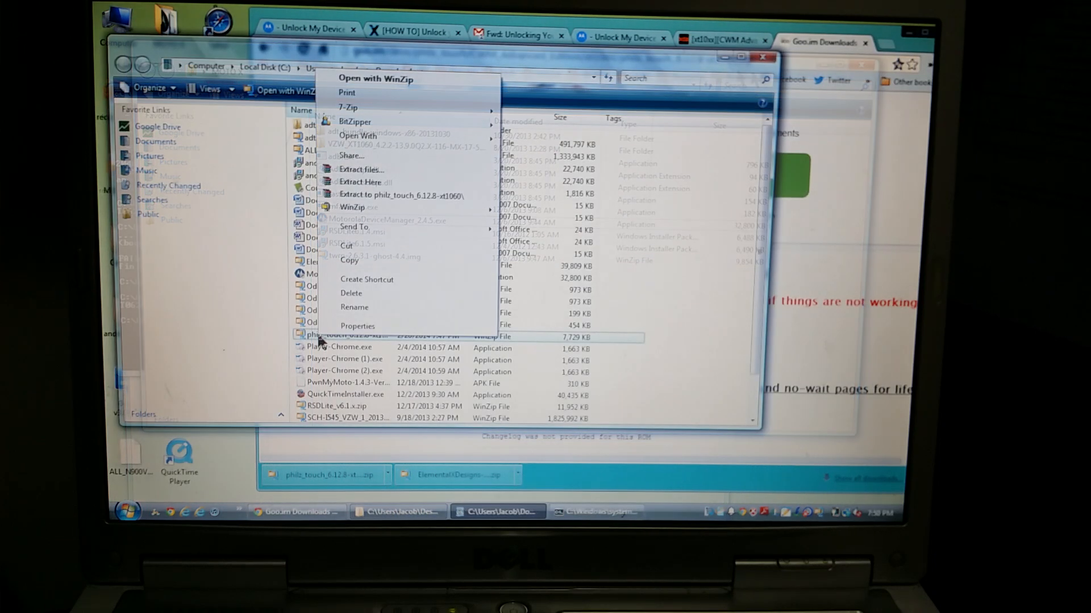
pyautogui.moveTo(351, 260)
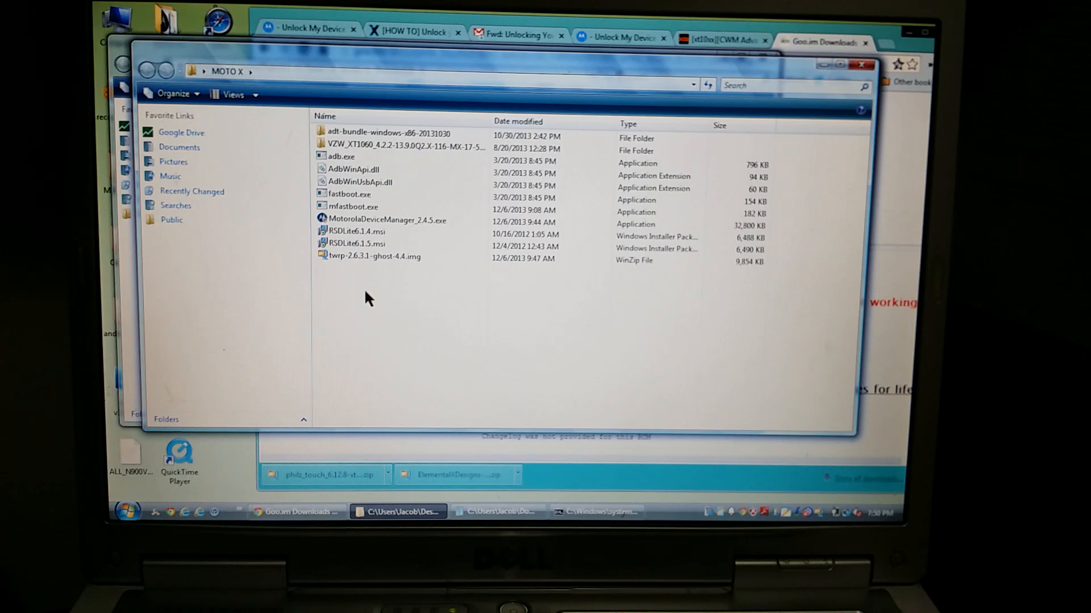
# - Paste the PhilZ zip into MOTO X, then select recovery.img's name to copy
pyautogui.rightClick(369, 298)
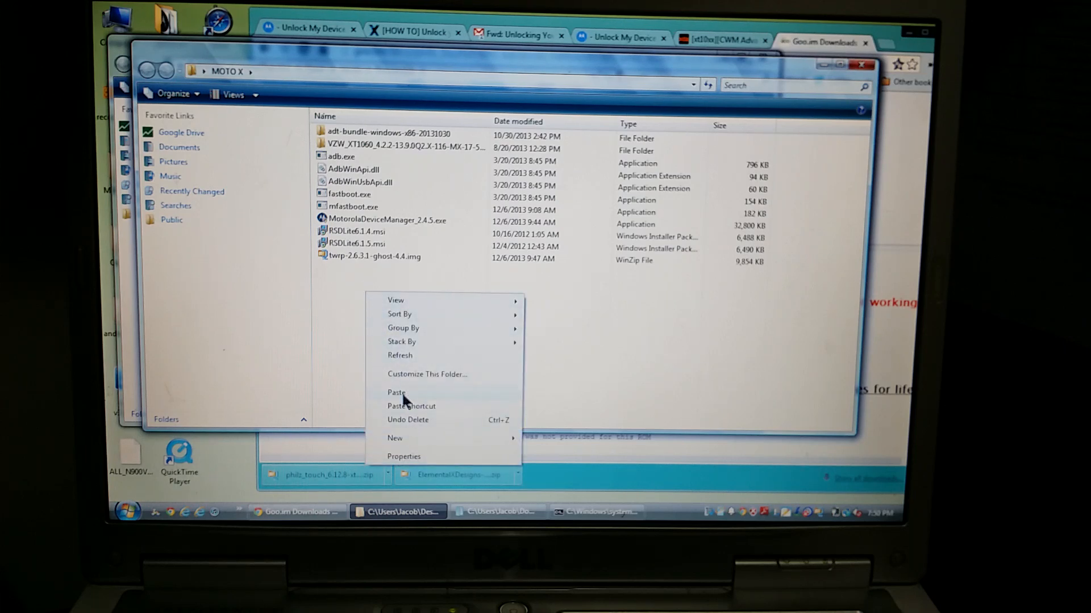
pyautogui.click(396, 392)
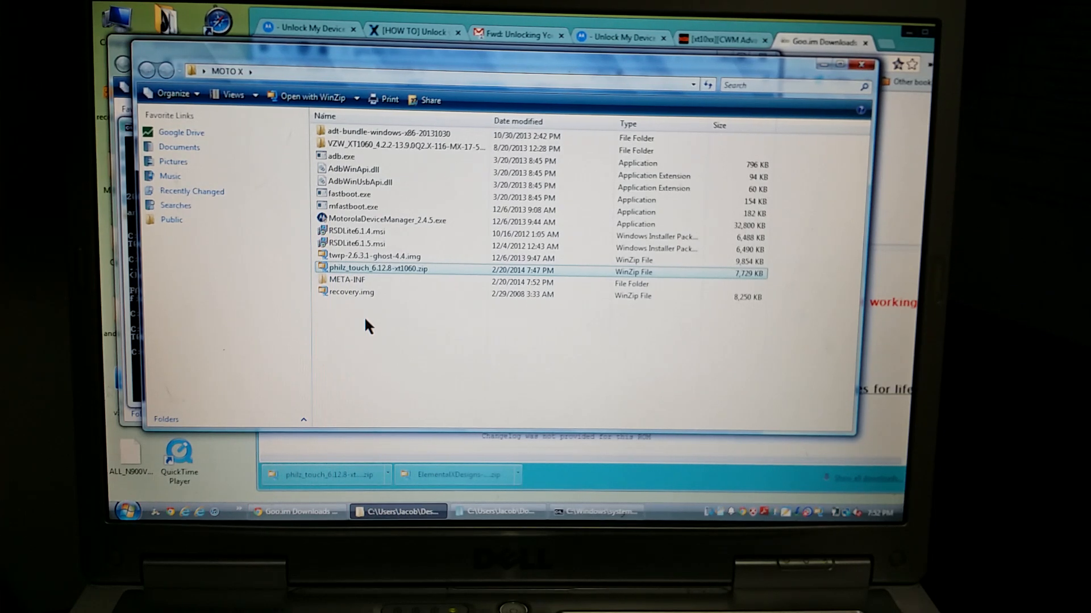
pyautogui.moveTo(351, 300)
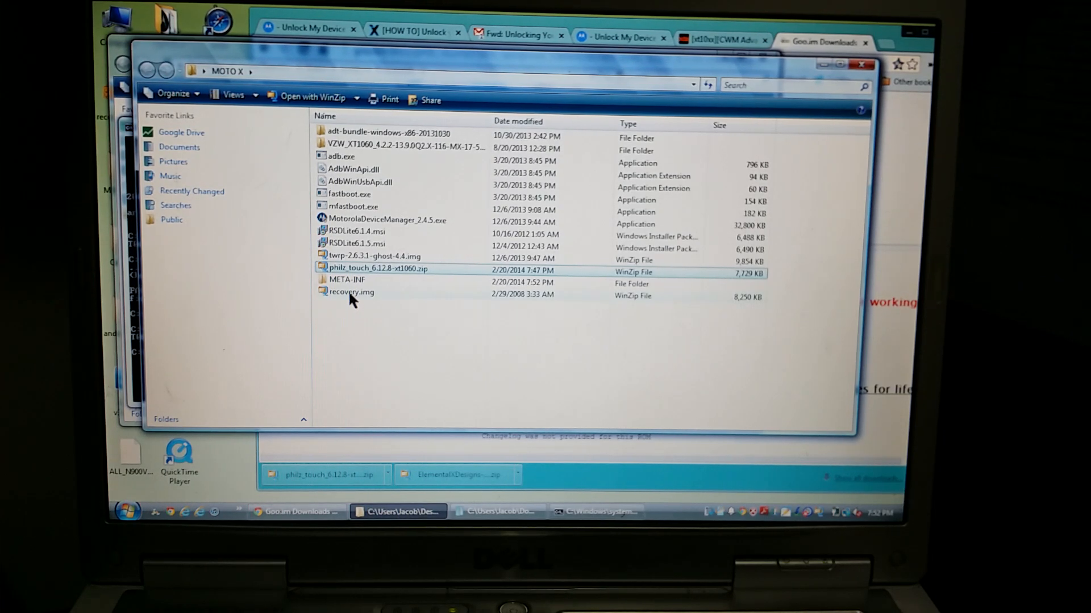
pyautogui.moveTo(378, 297)
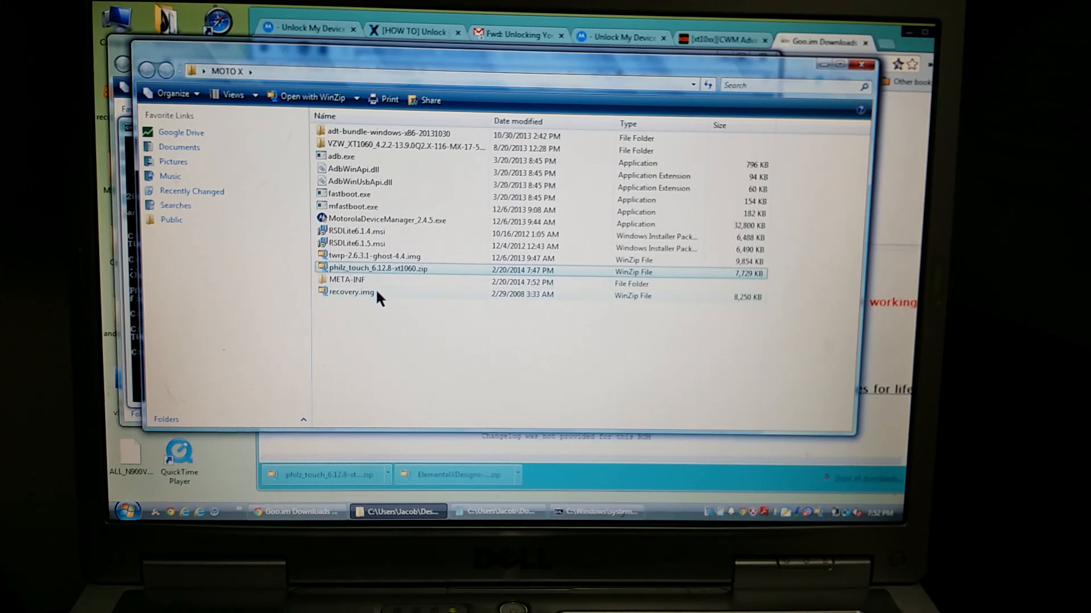
pyautogui.click(350, 292)
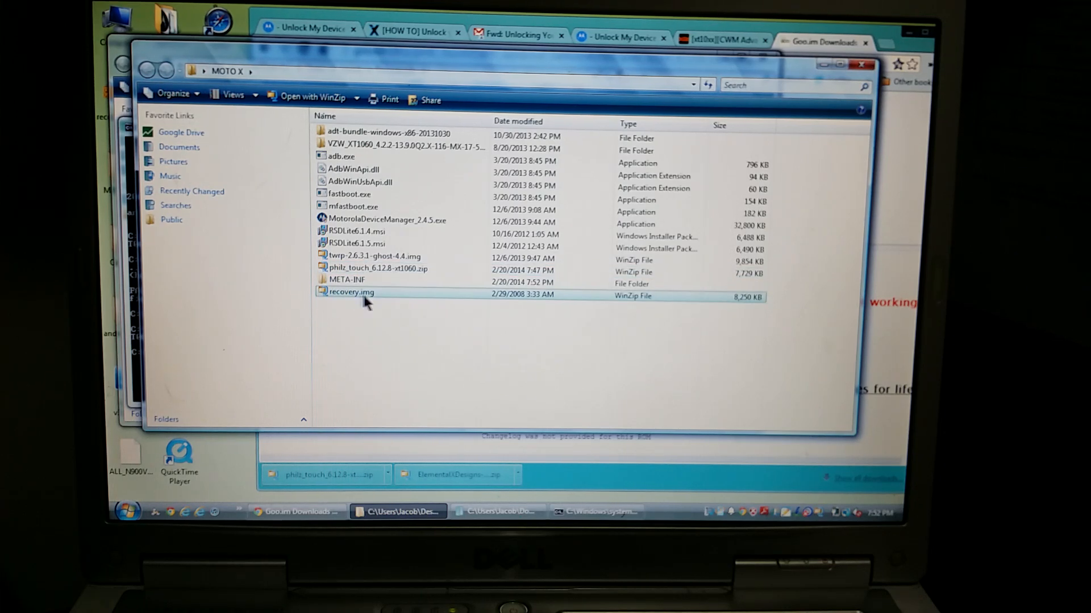
pyautogui.doubleClick(352, 292)
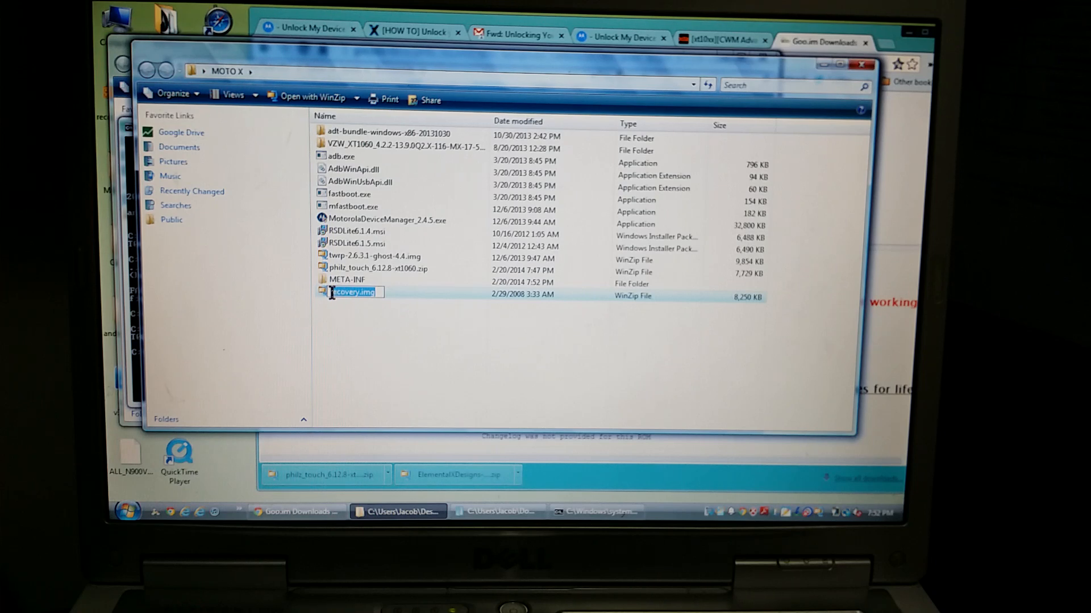
pyautogui.rightClick(355, 292)
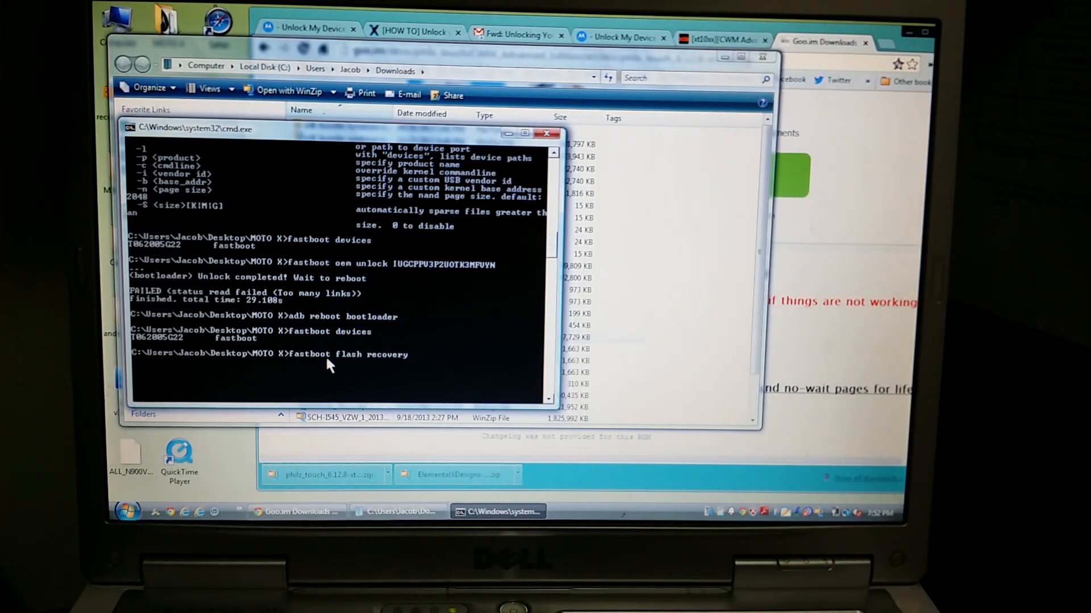
pyautogui.moveTo(417, 363)
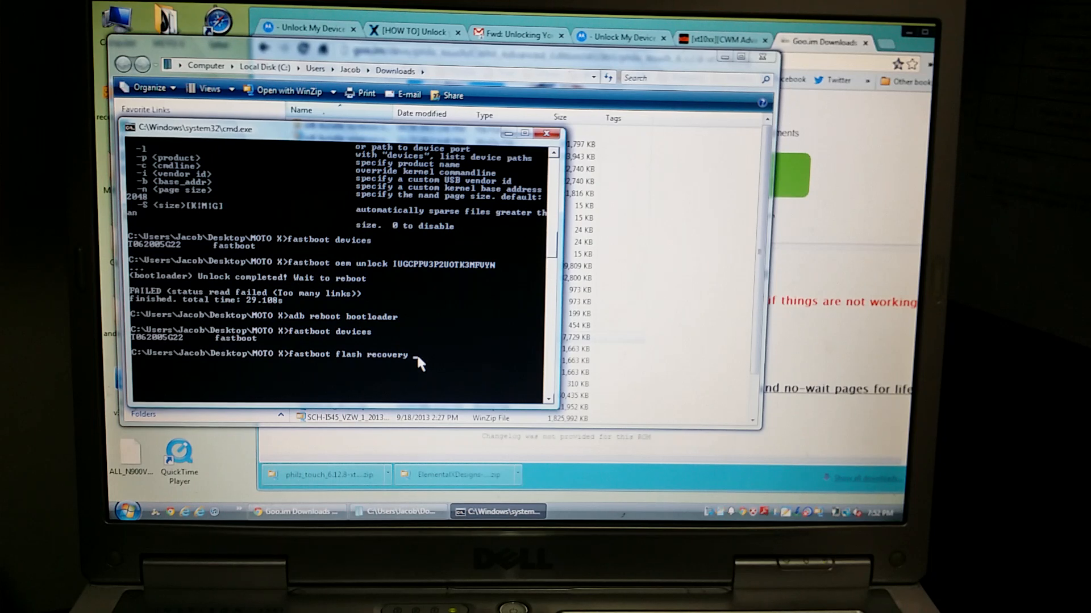
# - Add recovery.img to the end of the 'fastboot flash recovery' command
pyautogui.write('recovery.img')
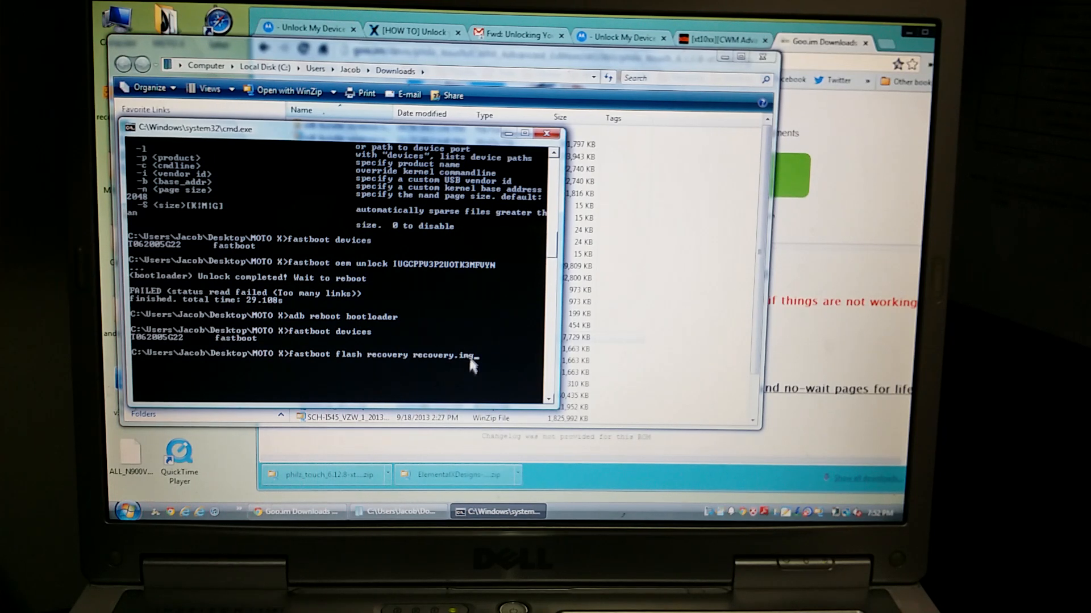